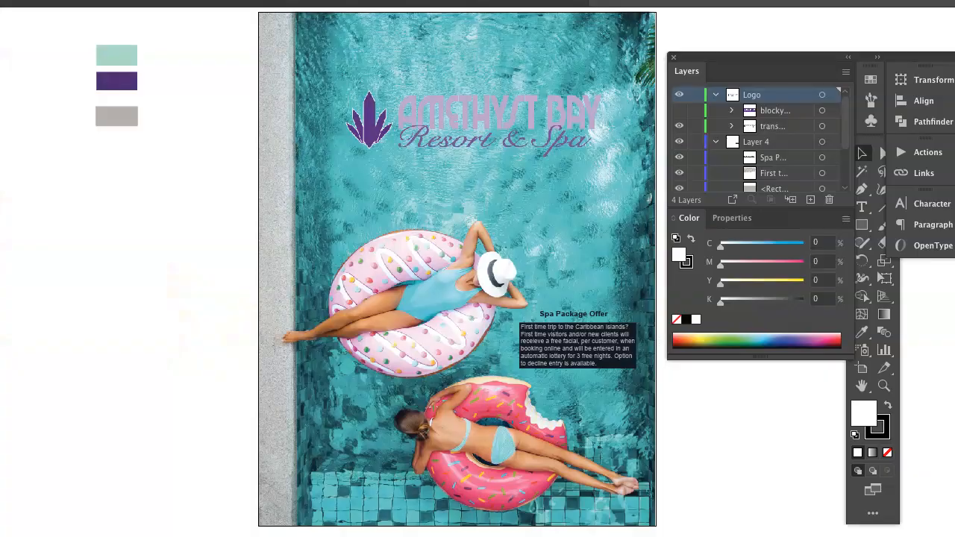
{"action": "mouse_move", "coordinate": [779, 306]}
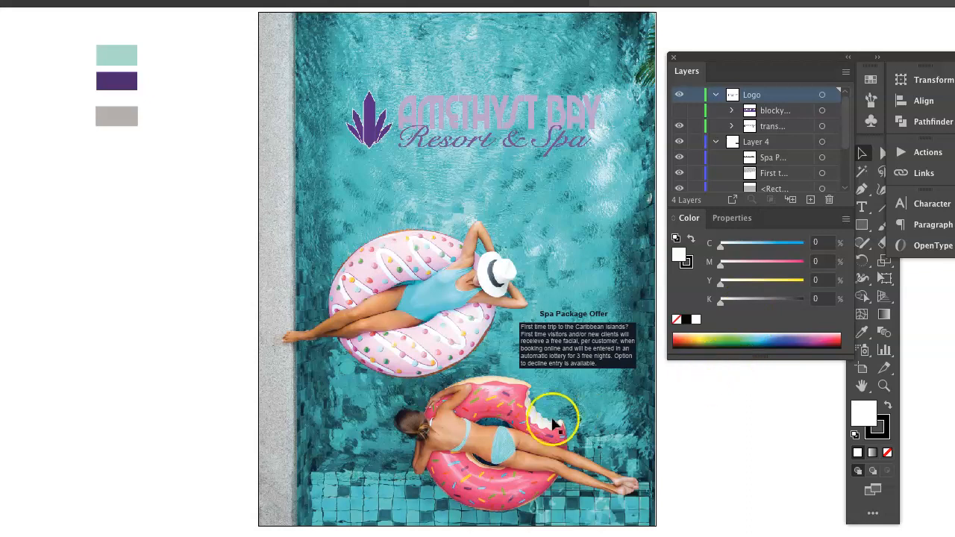
{"action": "mouse_move", "coordinate": [523, 391]}
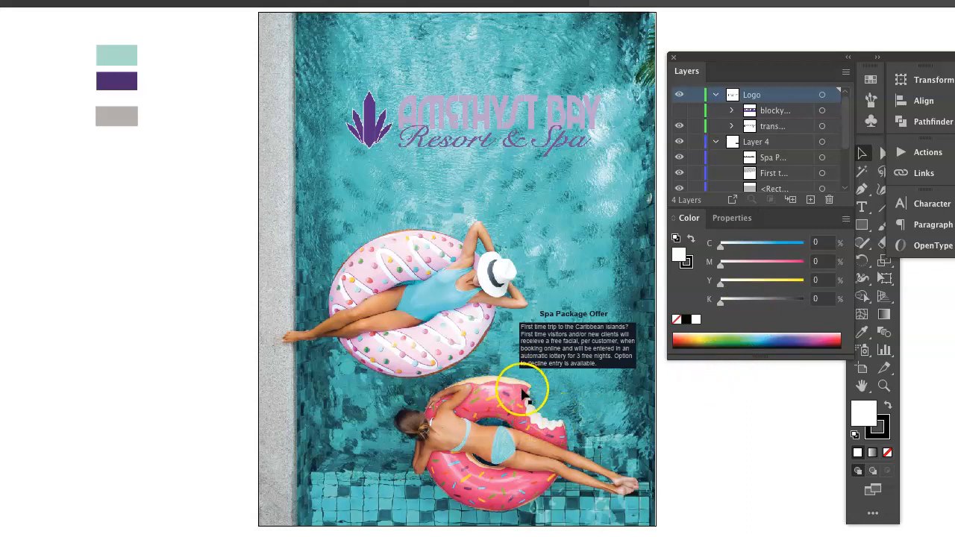
{"action": "mouse_move", "coordinate": [538, 411]}
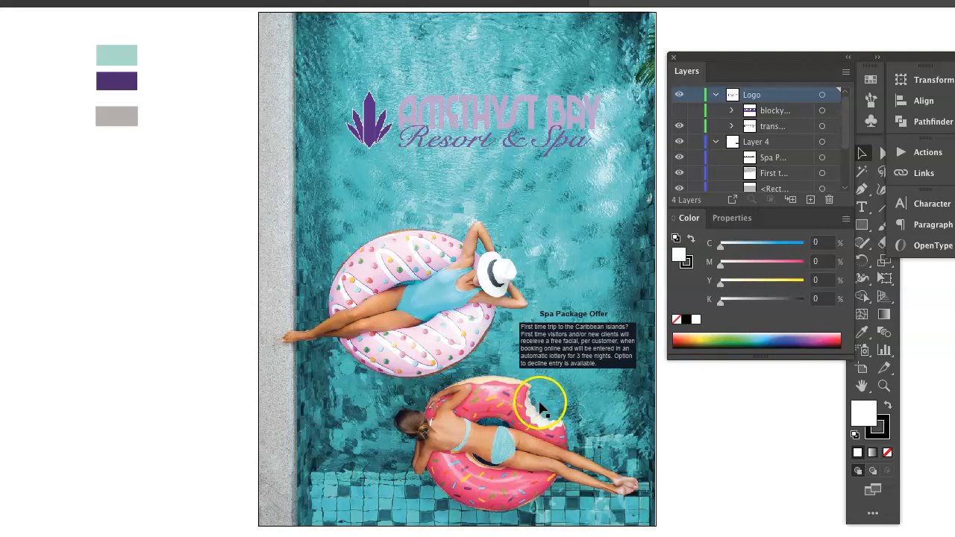
{"action": "mouse_move", "coordinate": [544, 406]}
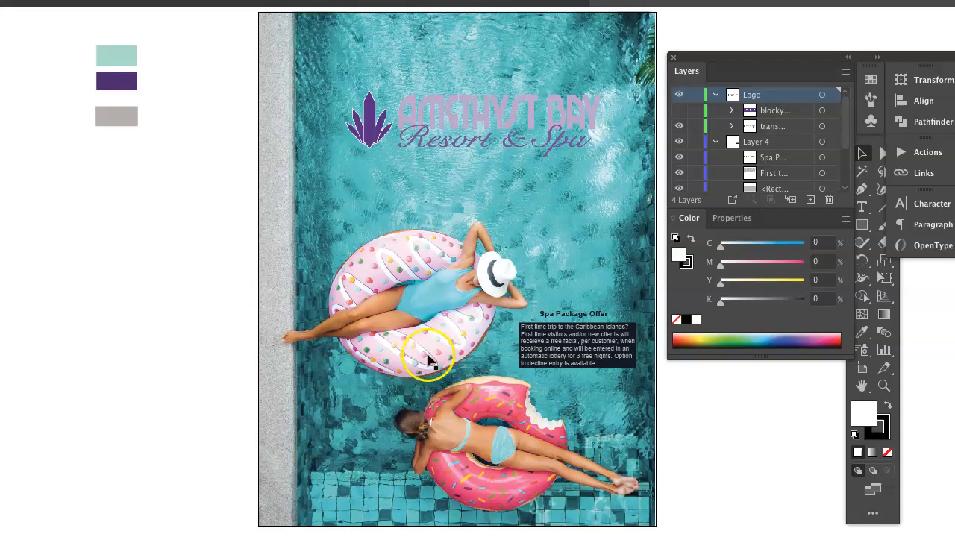
{"action": "mouse_move", "coordinate": [391, 269]}
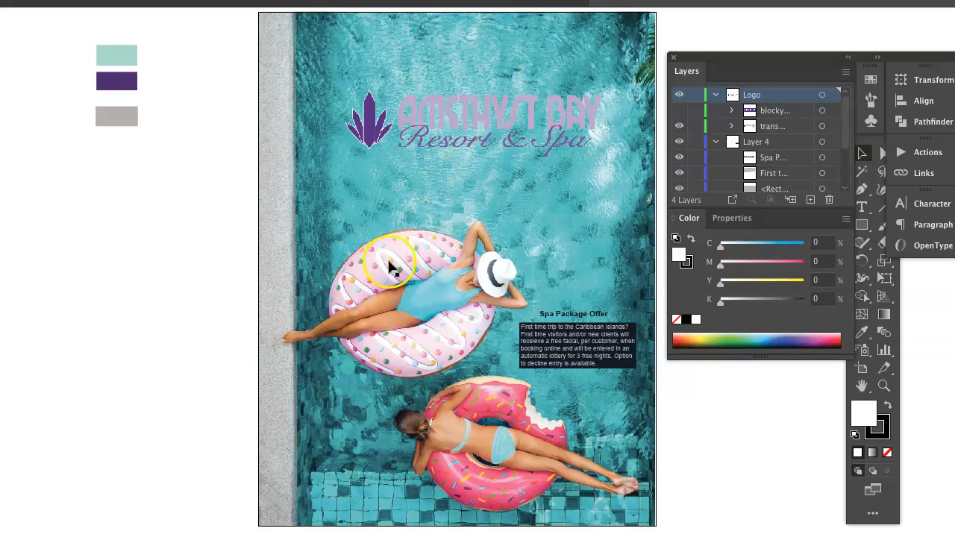
{"action": "mouse_move", "coordinate": [597, 261]}
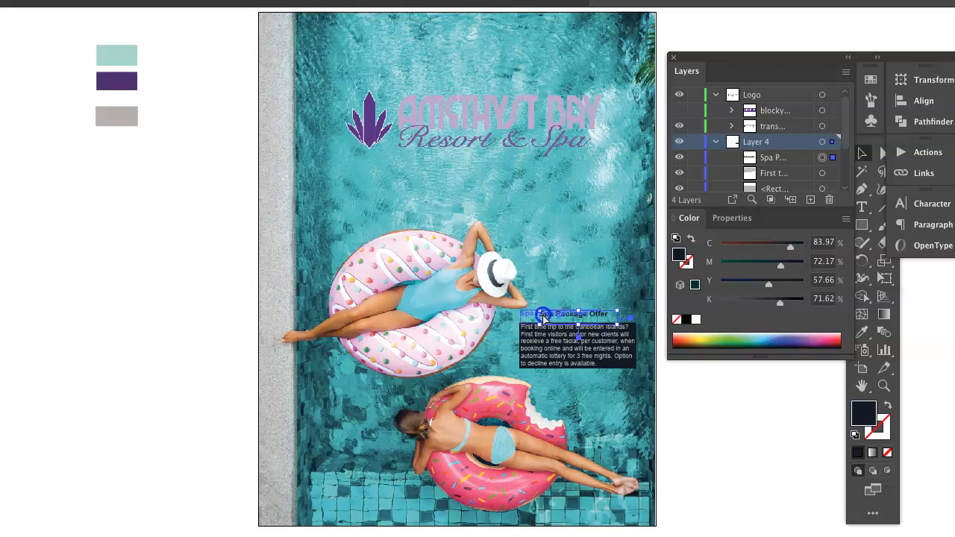
Move the Spa Package Offer text higher and recolor its body text with the palette purple
{"action": "left_click_drag", "start_coordinate": [570, 313], "coordinate": [564, 188]}
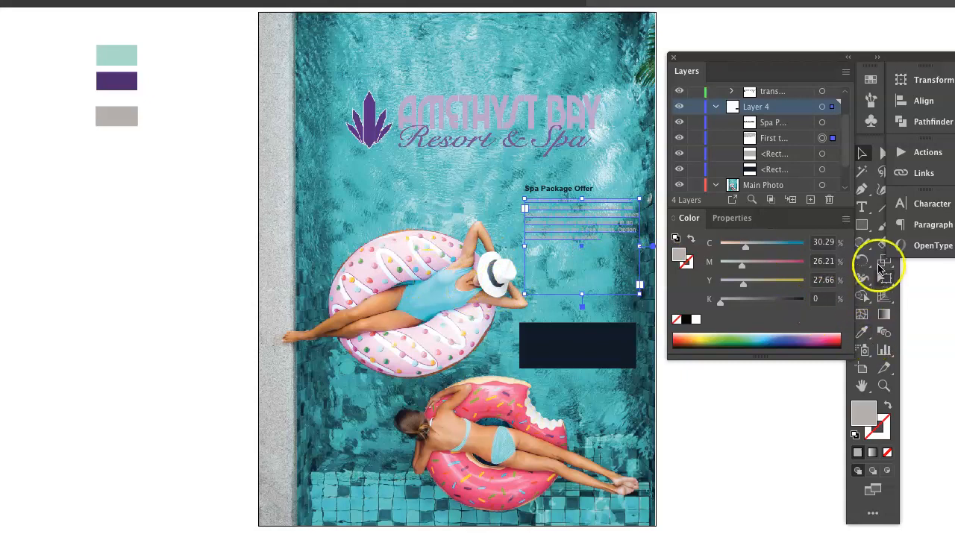
{"action": "left_click", "coordinate": [862, 206]}
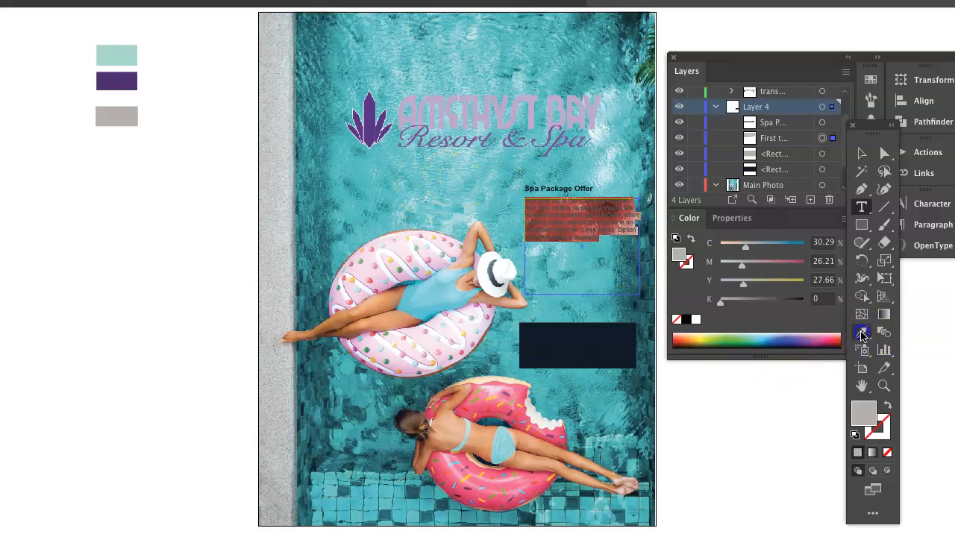
{"action": "left_click", "coordinate": [117, 55]}
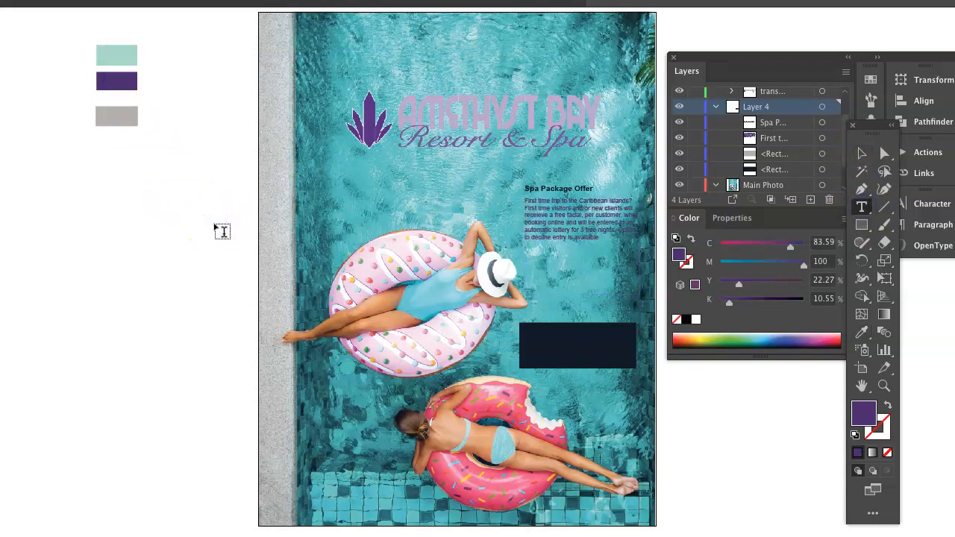
{"action": "mouse_move", "coordinate": [535, 238]}
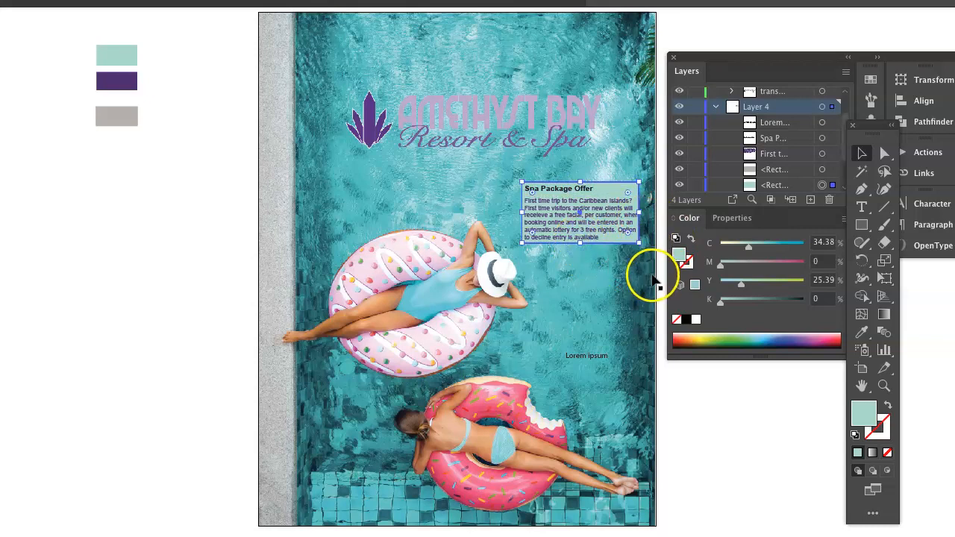
{"action": "mouse_move", "coordinate": [359, 82]}
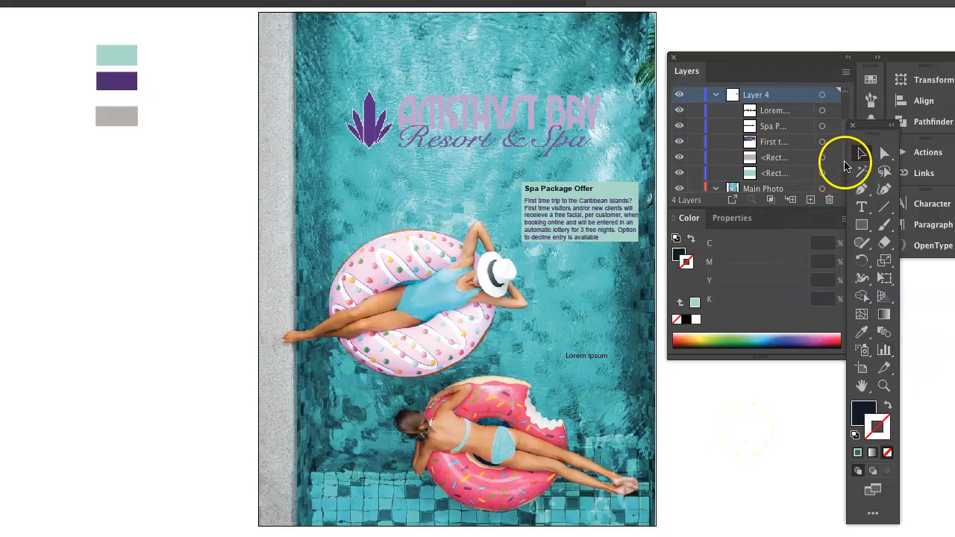
{"action": "mouse_move", "coordinate": [678, 397]}
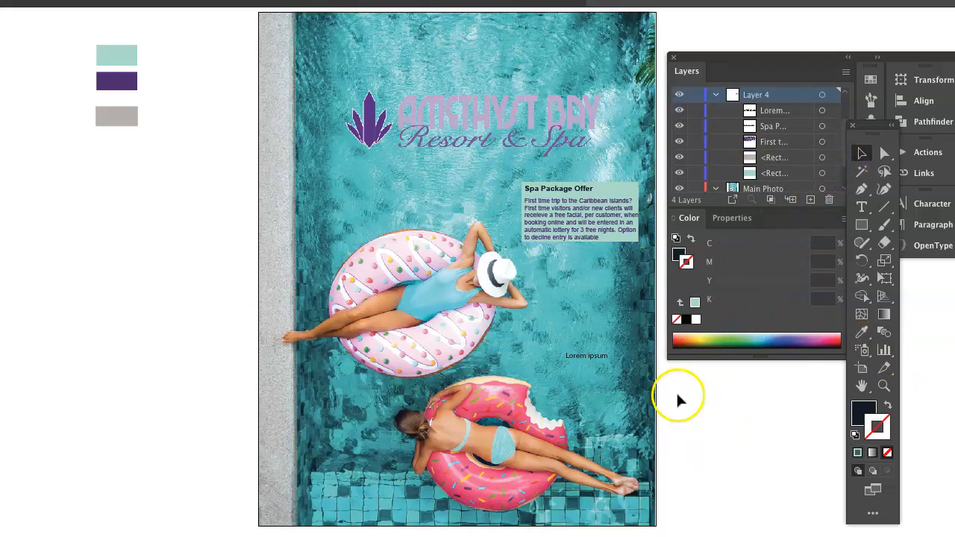
Delete the stray Lorem ipsum placeholder from the poster
{"action": "left_click", "coordinate": [586, 355]}
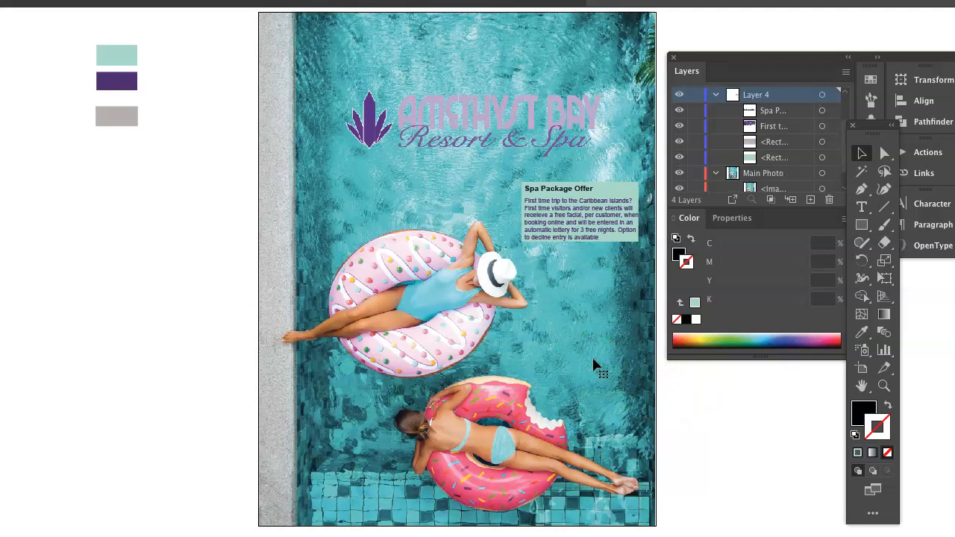
{"action": "mouse_move", "coordinate": [409, 162]}
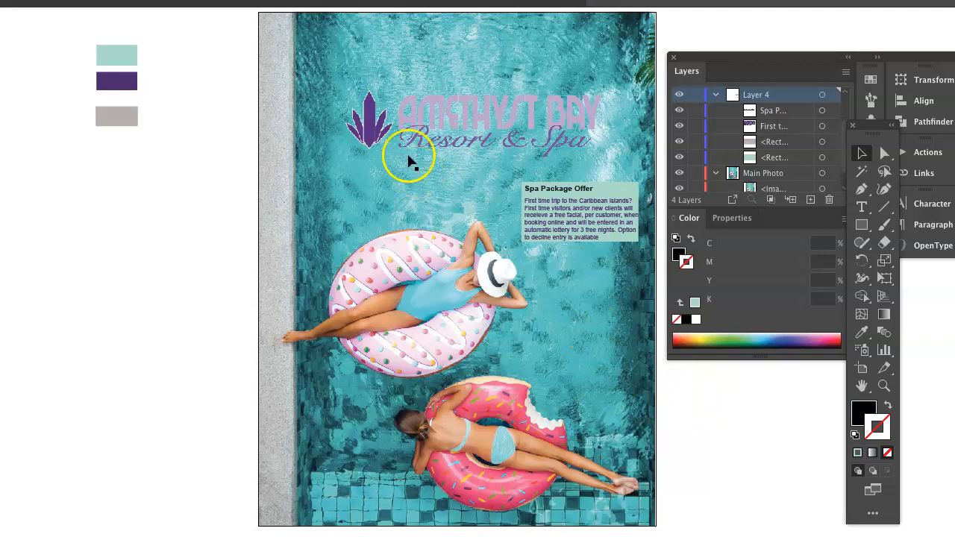
{"action": "mouse_move", "coordinate": [479, 223]}
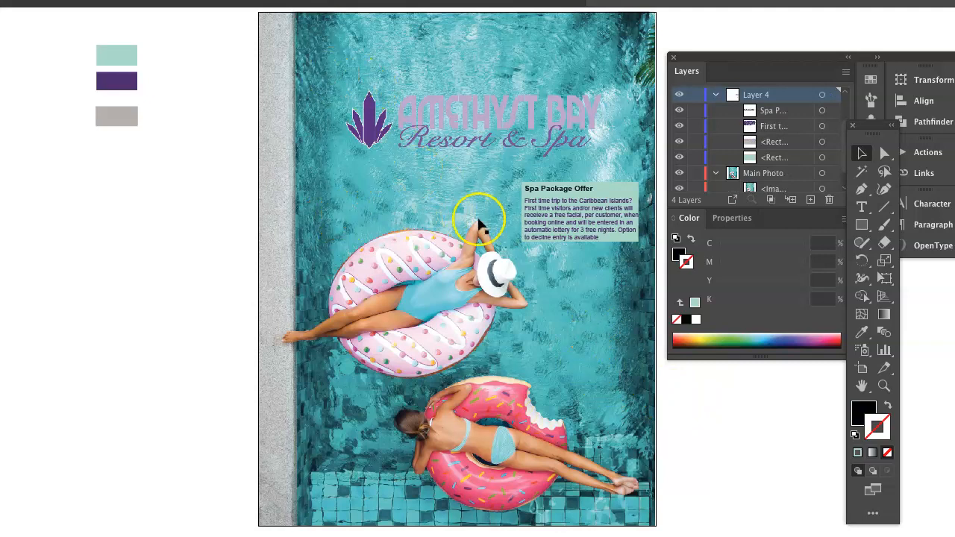
{"action": "mouse_move", "coordinate": [575, 317]}
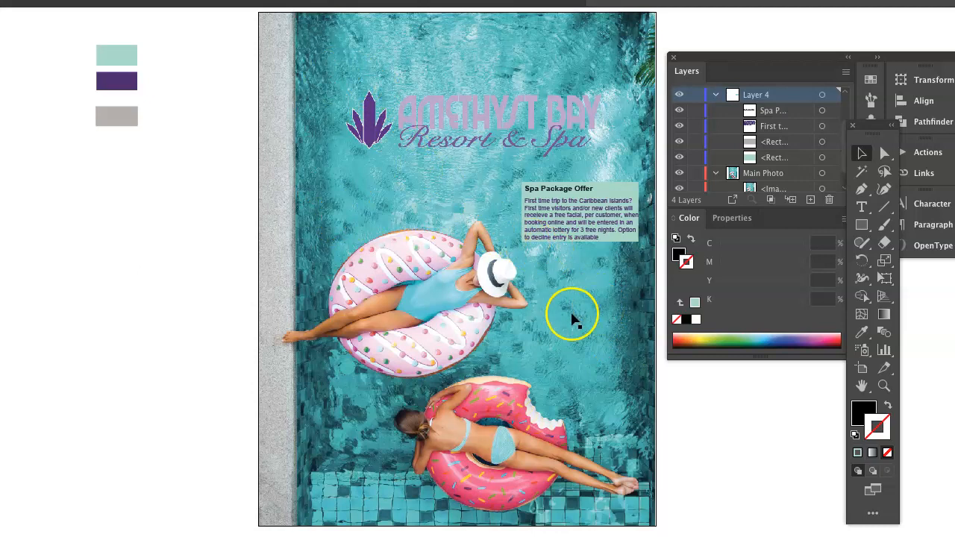
{"action": "mouse_move", "coordinate": [630, 127]}
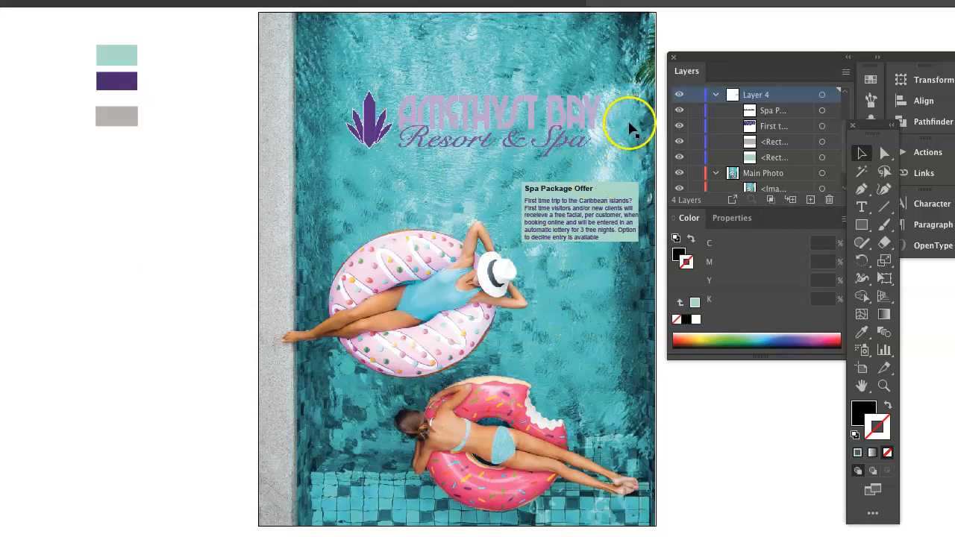
{"action": "mouse_move", "coordinate": [565, 78]}
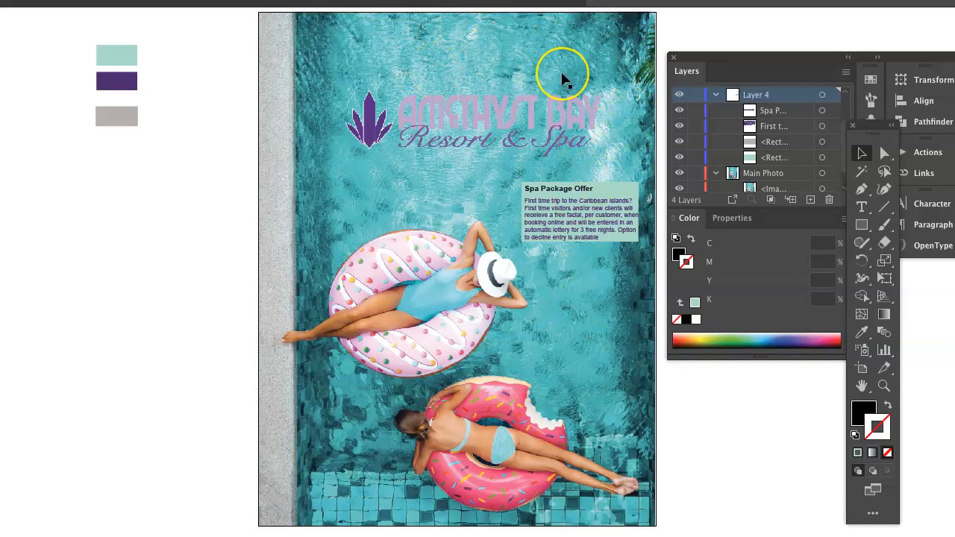
{"action": "mouse_move", "coordinate": [291, 269]}
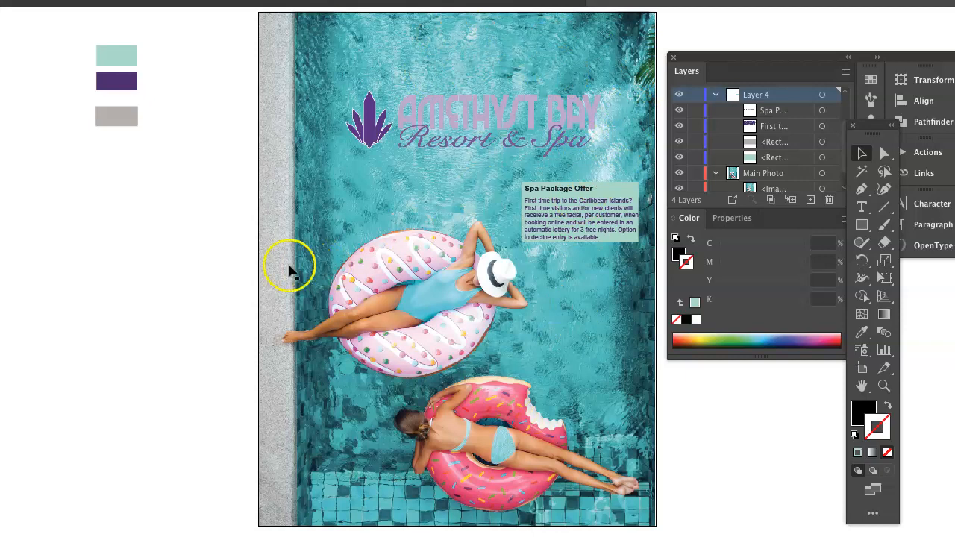
{"action": "mouse_move", "coordinate": [306, 217]}
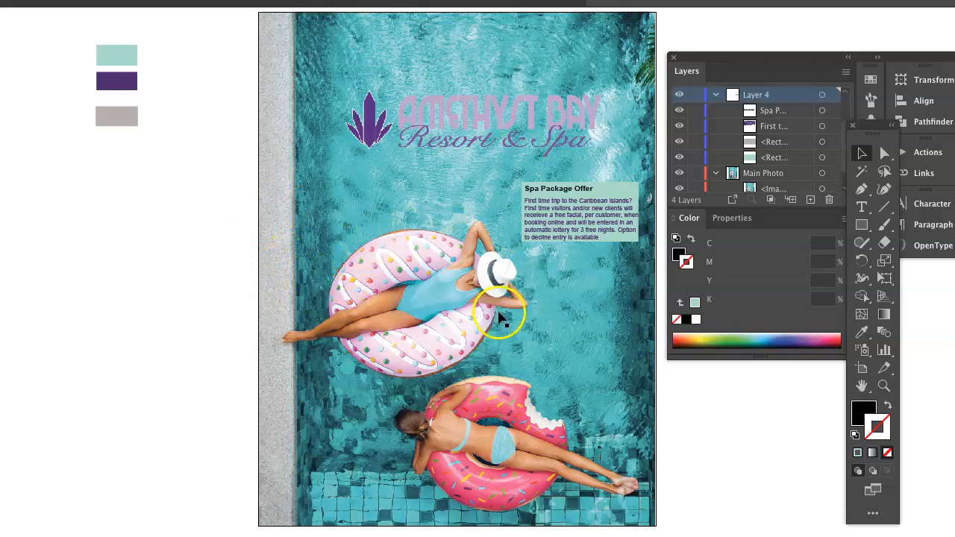
{"action": "mouse_move", "coordinate": [582, 332]}
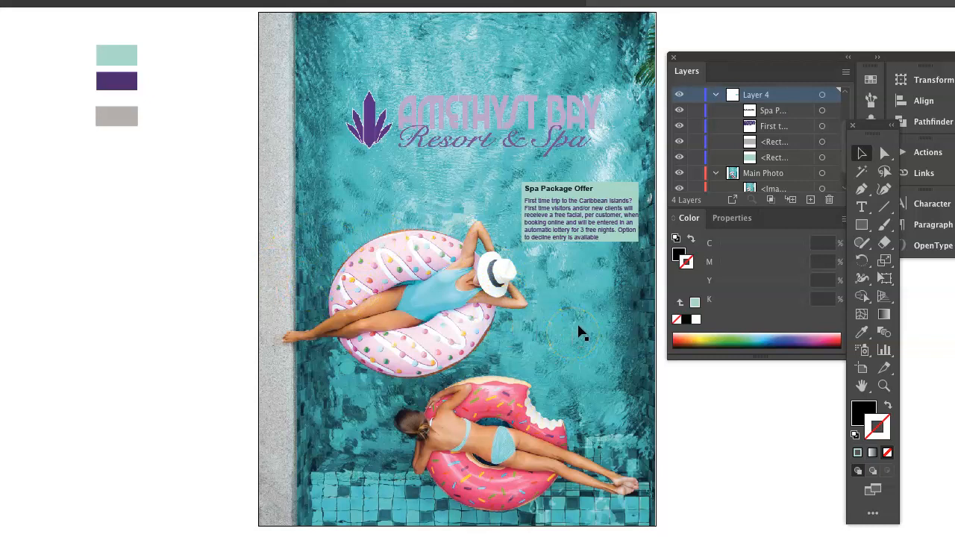
{"action": "mouse_move", "coordinate": [306, 197]}
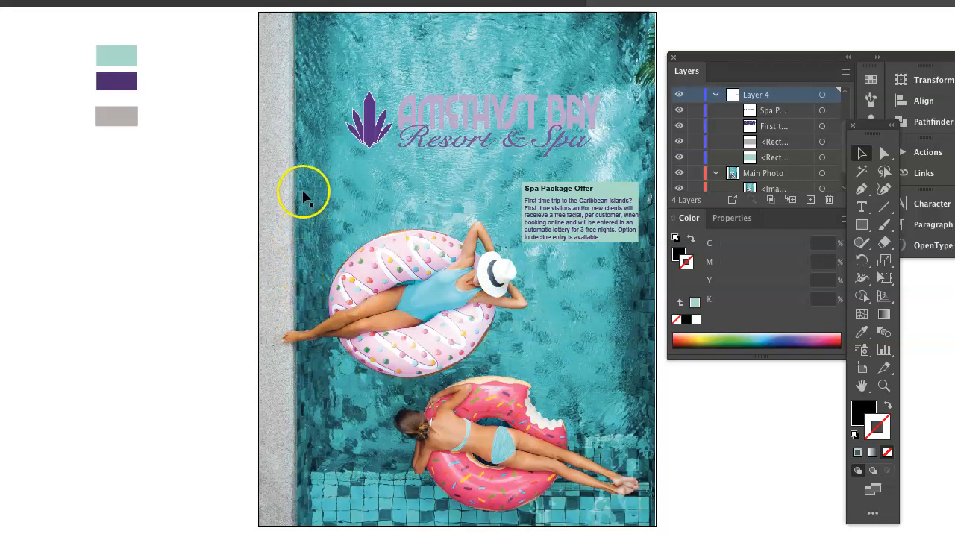
{"action": "mouse_move", "coordinate": [310, 221]}
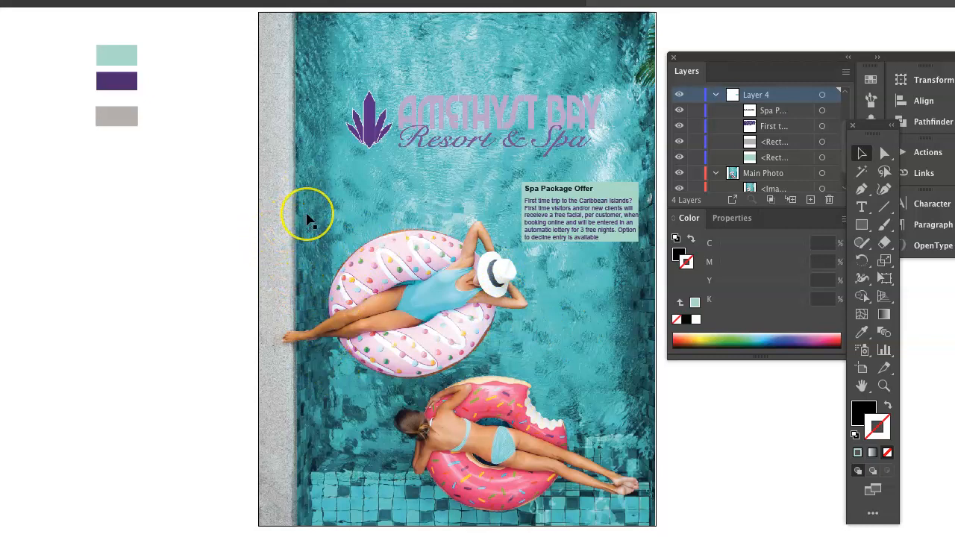
{"action": "mouse_move", "coordinate": [335, 242]}
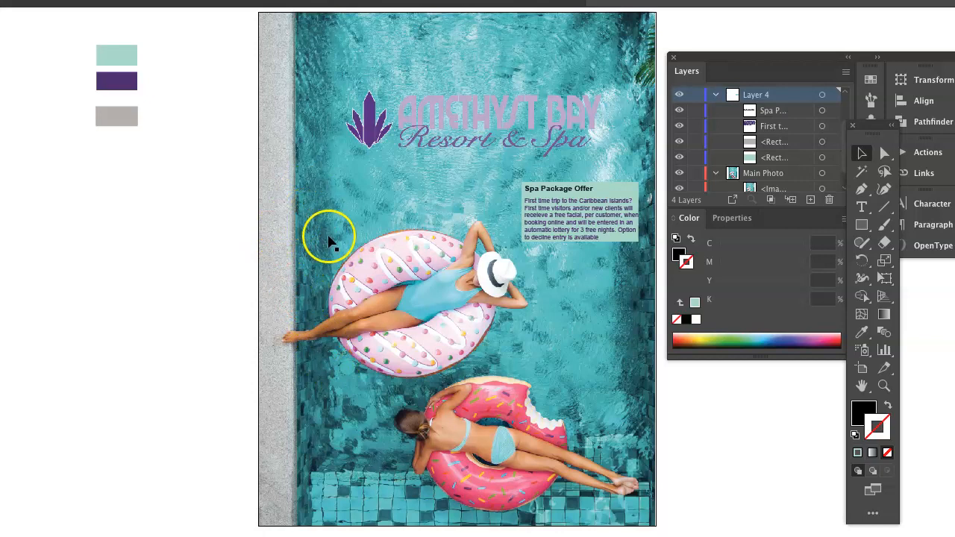
{"action": "mouse_move", "coordinate": [684, 385]}
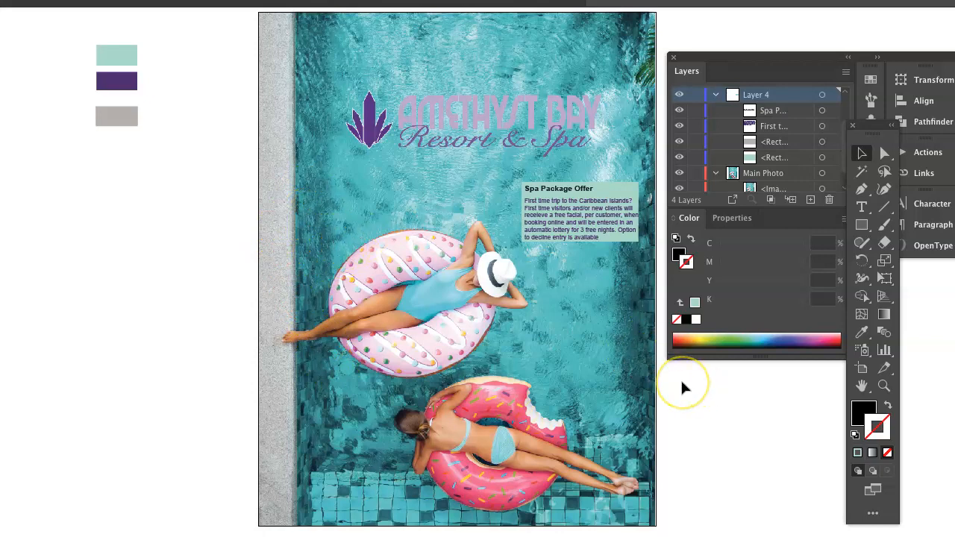
{"action": "mouse_move", "coordinate": [685, 388]}
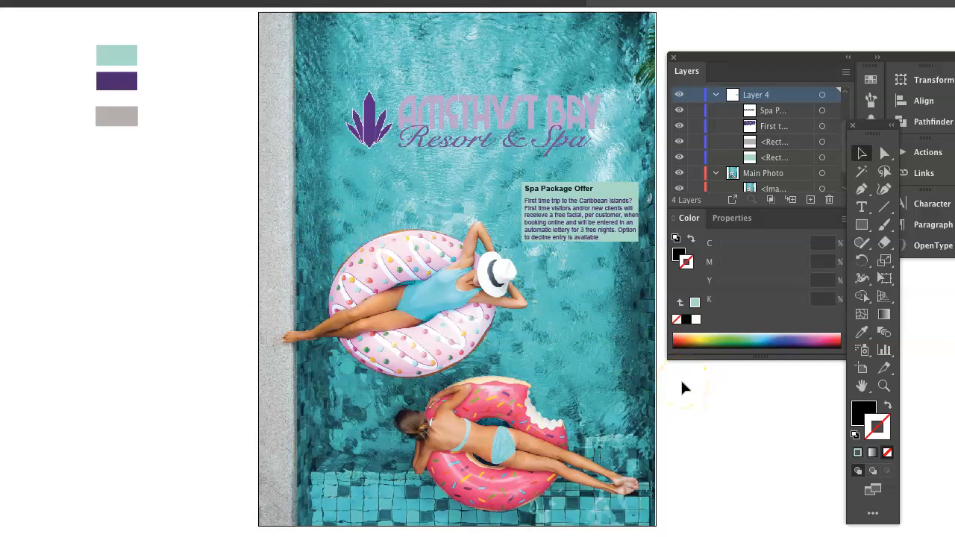
{"action": "mouse_move", "coordinate": [490, 176]}
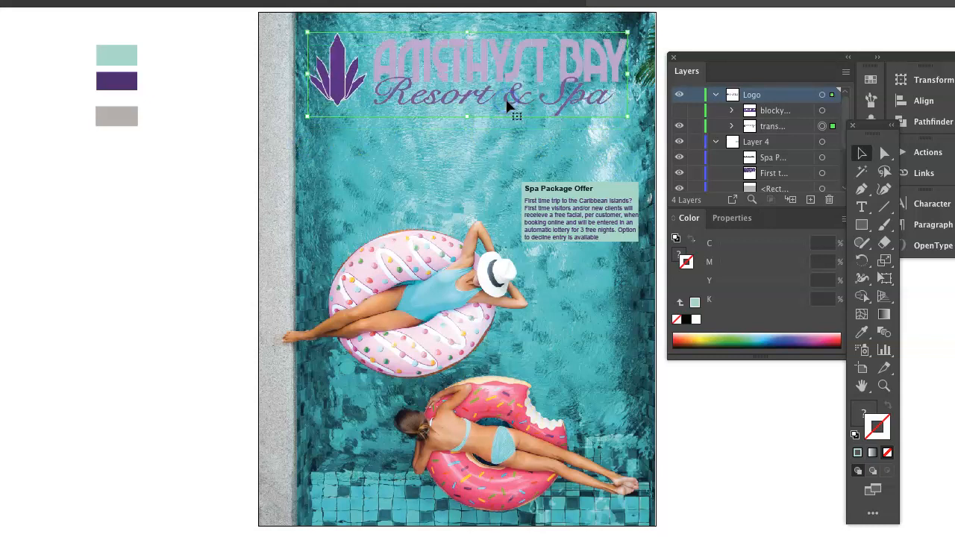
Deselect the enlarged Amethyst Bay Resort & Spa logo after scaling it up
{"action": "left_click", "coordinate": [232, 173]}
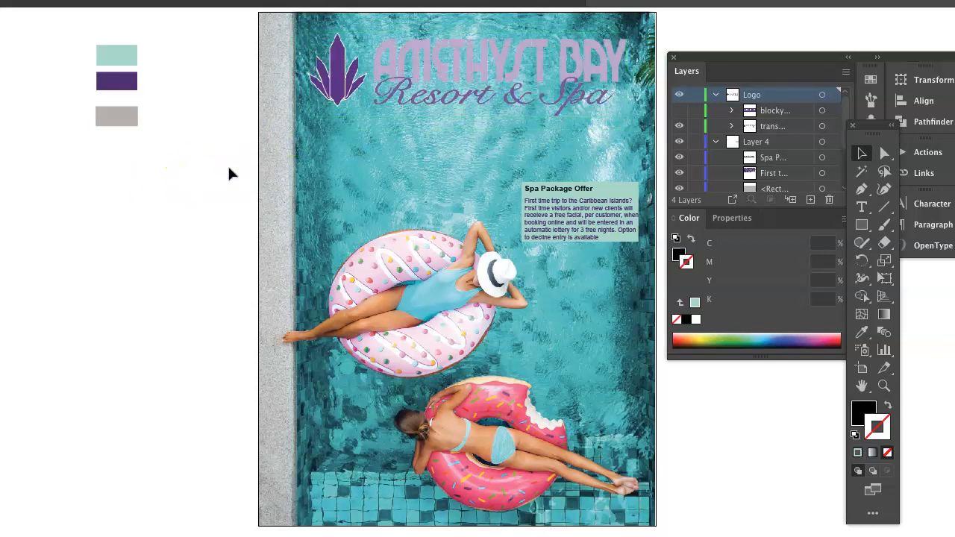